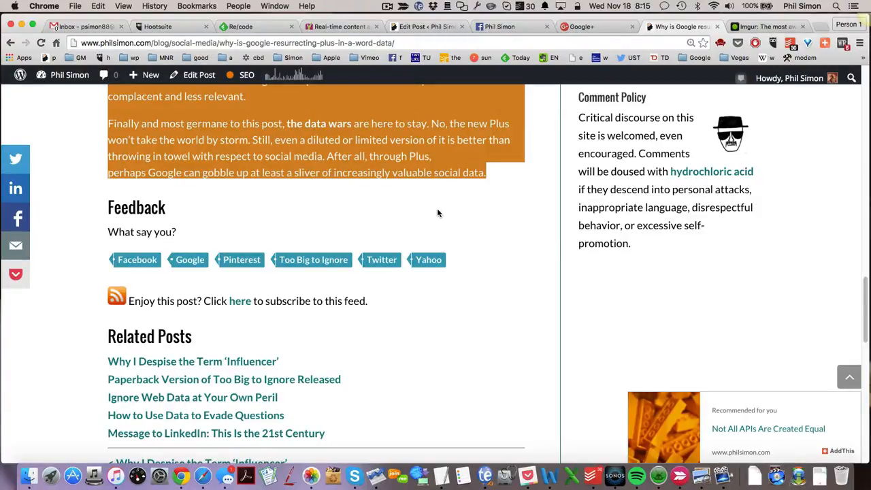
Scroll the live post to the 'Finally and most germane' paragraph and copy it
scroll("up", 3)
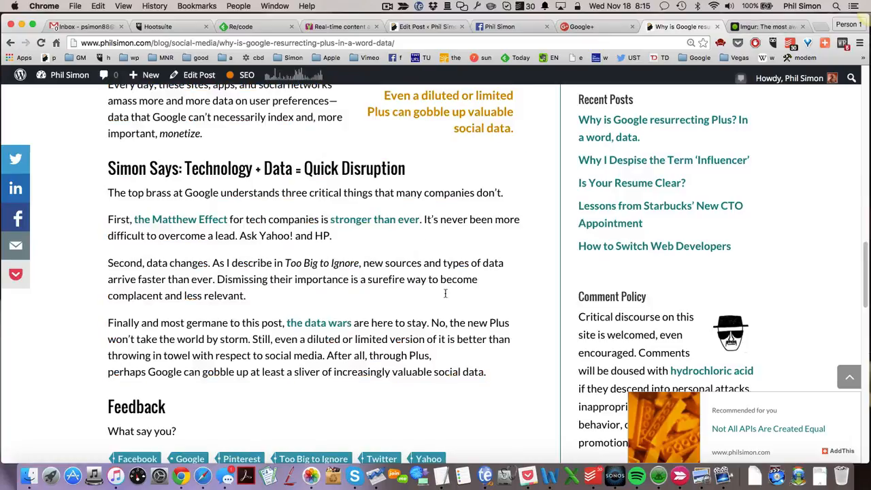
mouse_move(460, 362)
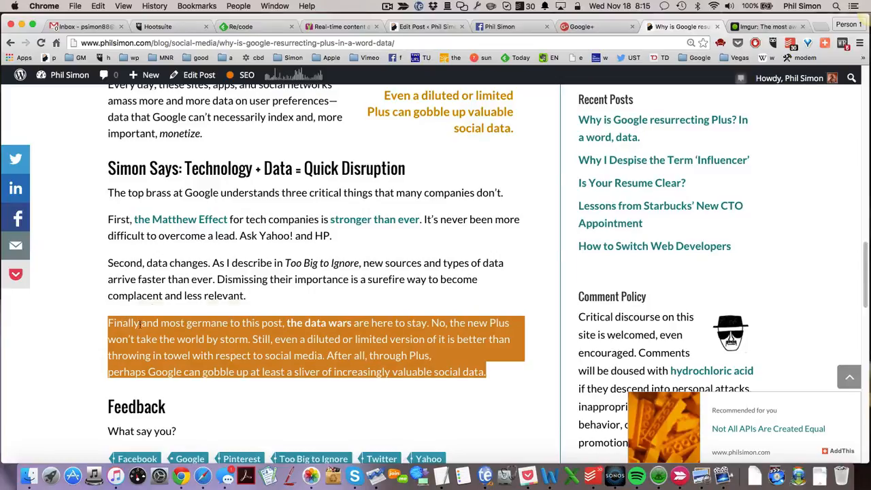
mouse_move(776, 26)
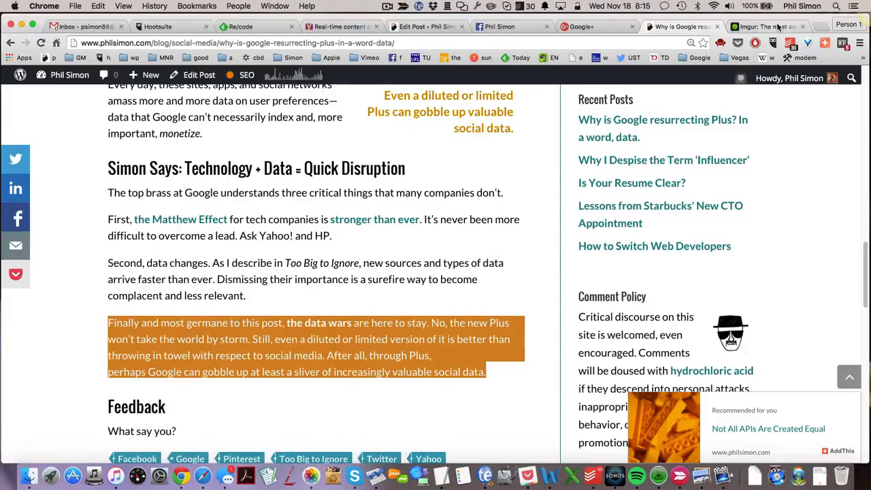
Convert the pasted paragraph to HTML in TextFixer's Word-to-HTML converter, keeping the 'the data wars' link
left_click(764, 26)
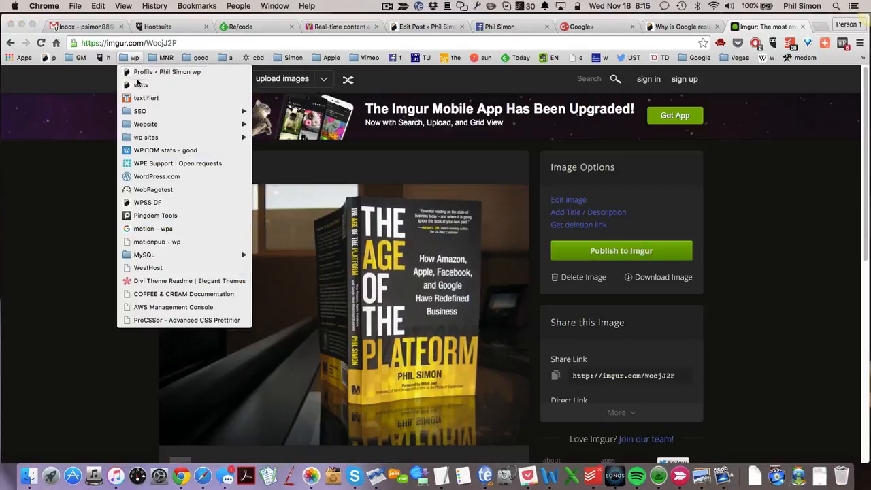
left_click(145, 98)
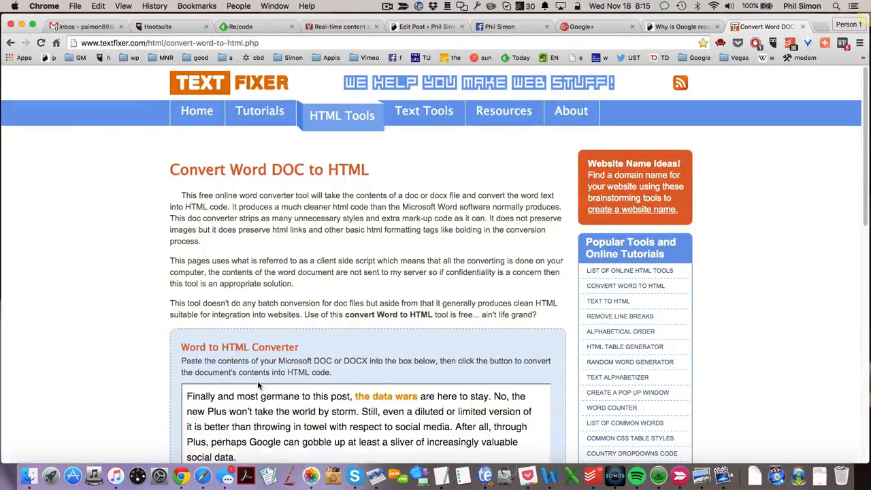
scroll("down", 3)
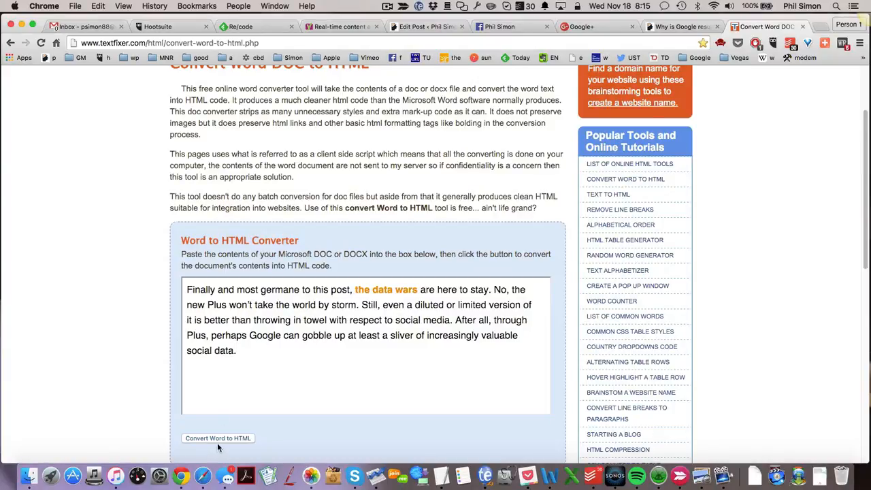
left_click(218, 438)
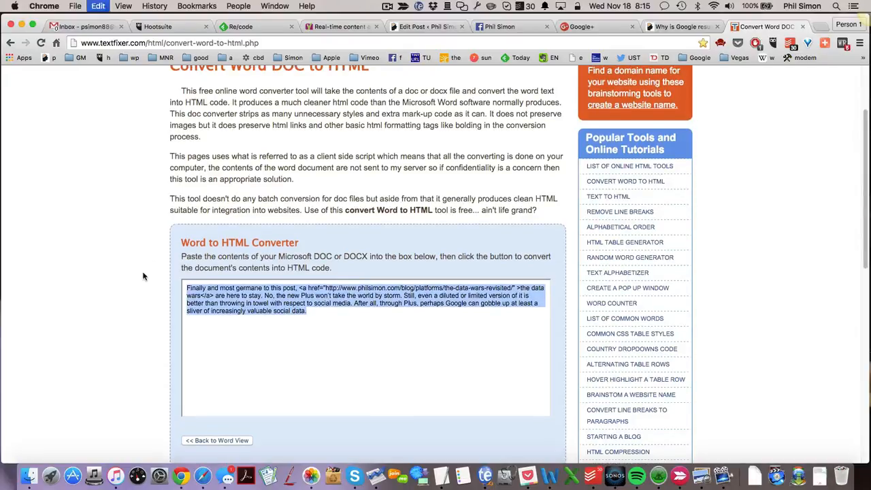
left_click(422, 27)
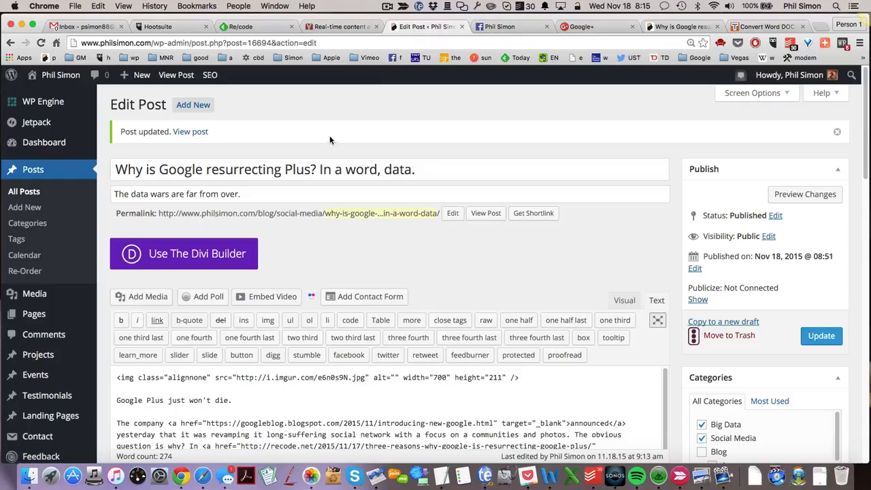
Replace the broken paragraph with the clean HTML in the Text editor, update the post, and reopen the live post
scroll("down", 3)
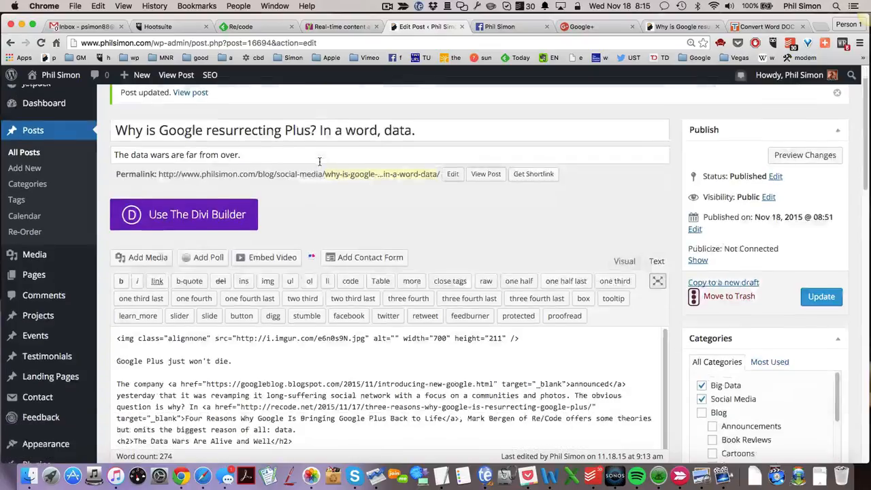
scroll("down", 3)
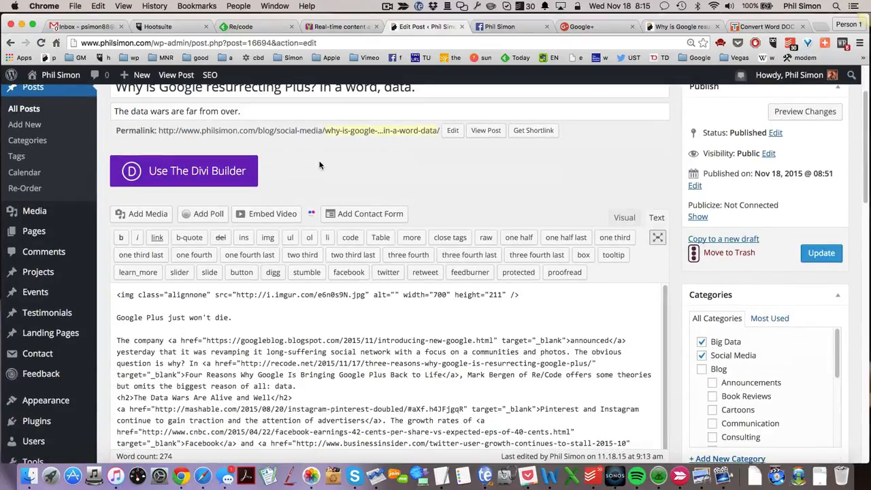
mouse_move(664, 39)
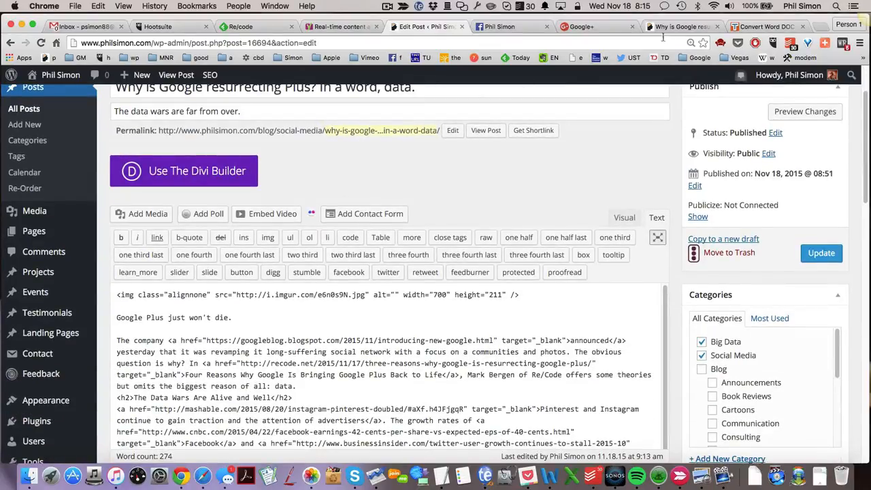
left_click(510, 26)
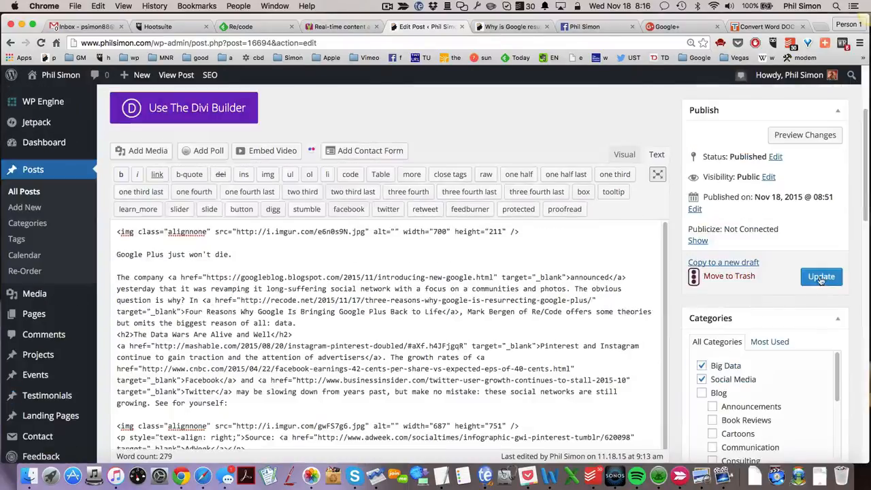
left_click(510, 27)
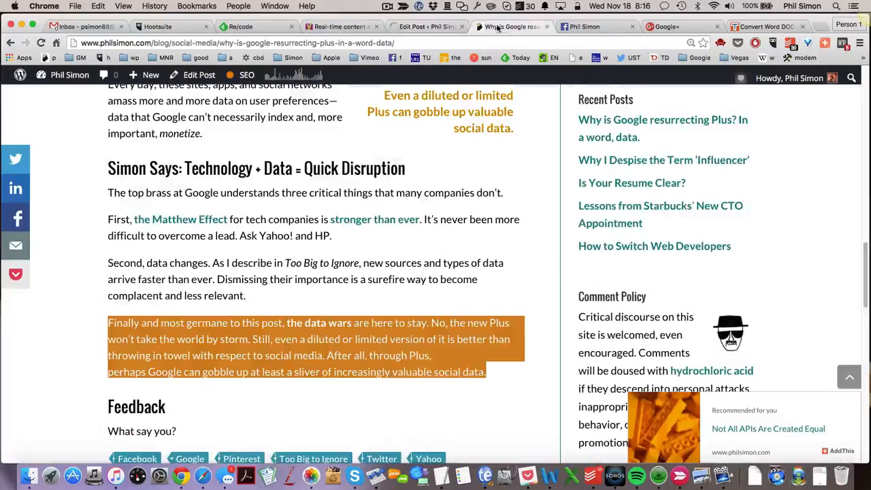
scroll("up", 3)
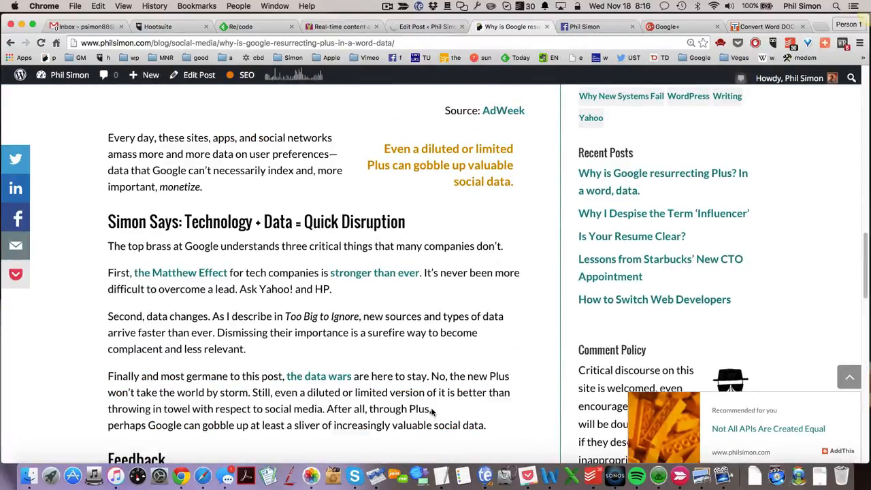